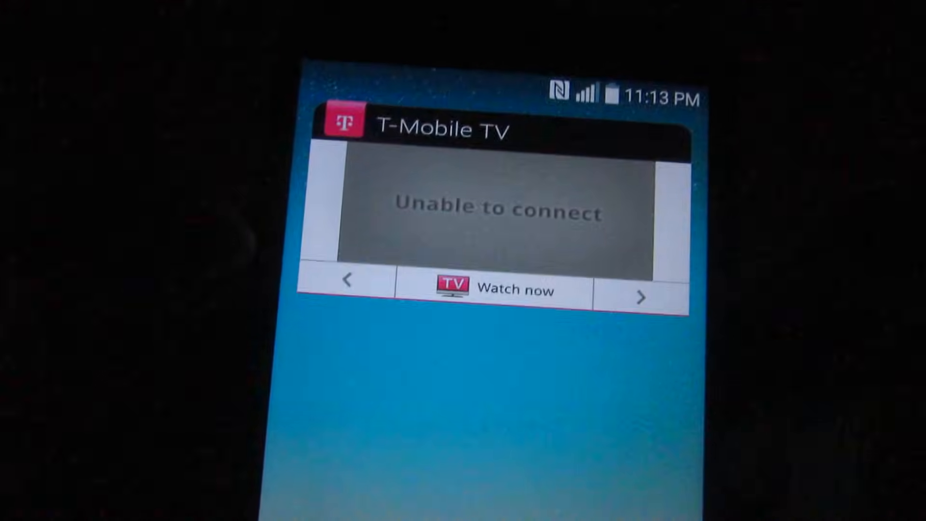
pyautogui.scroll(-3)
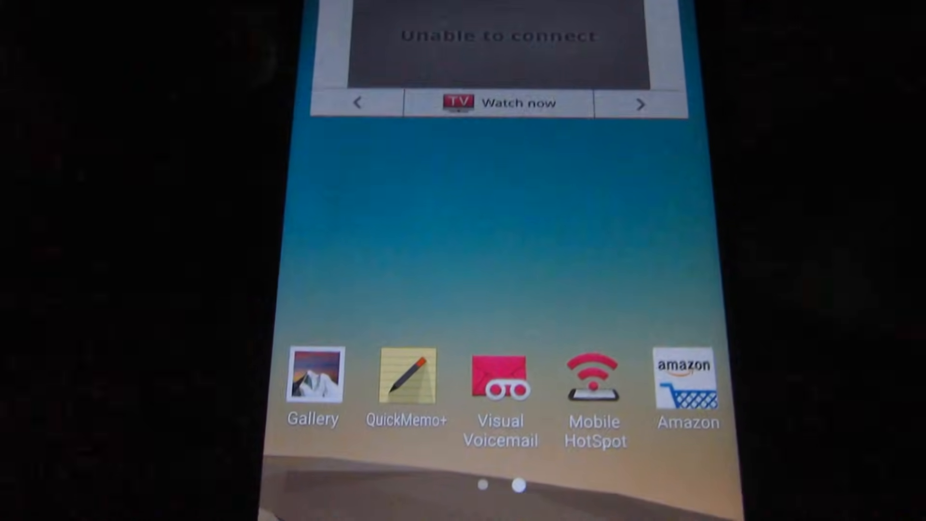